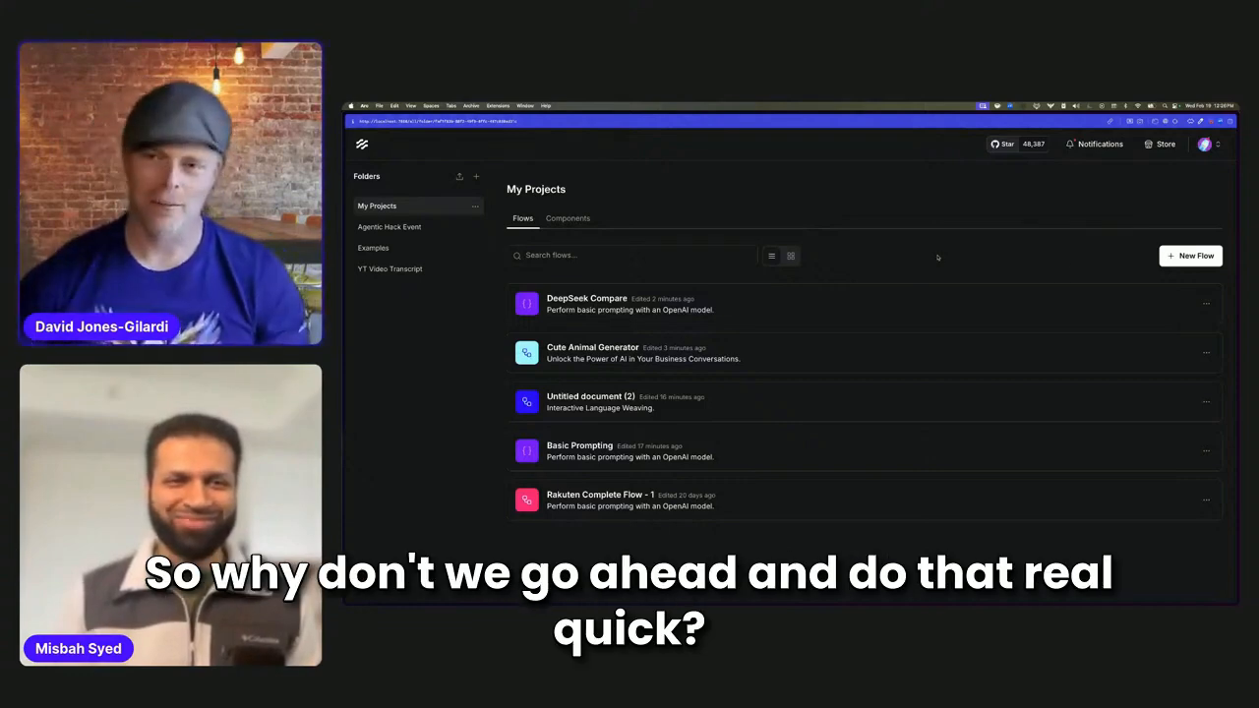
Create a new flow from the Simple Agent template and expand the Agents components category.
left_click(1190, 256)
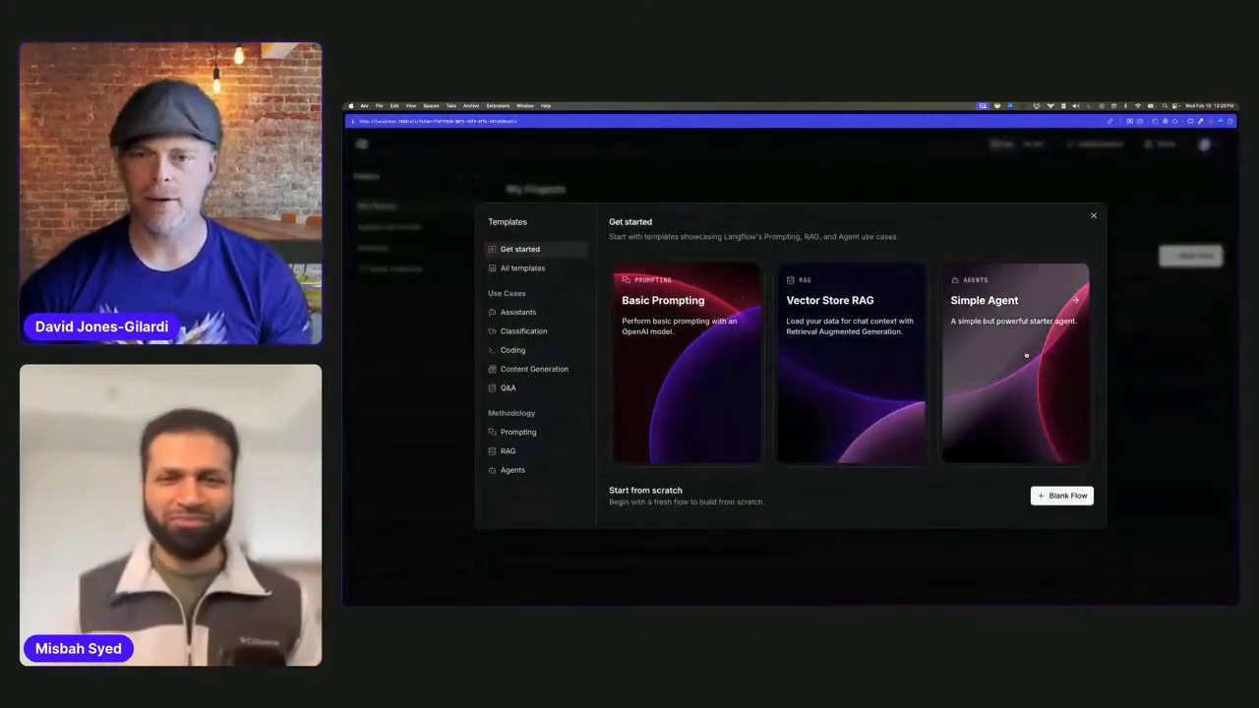
left_click(1016, 361)
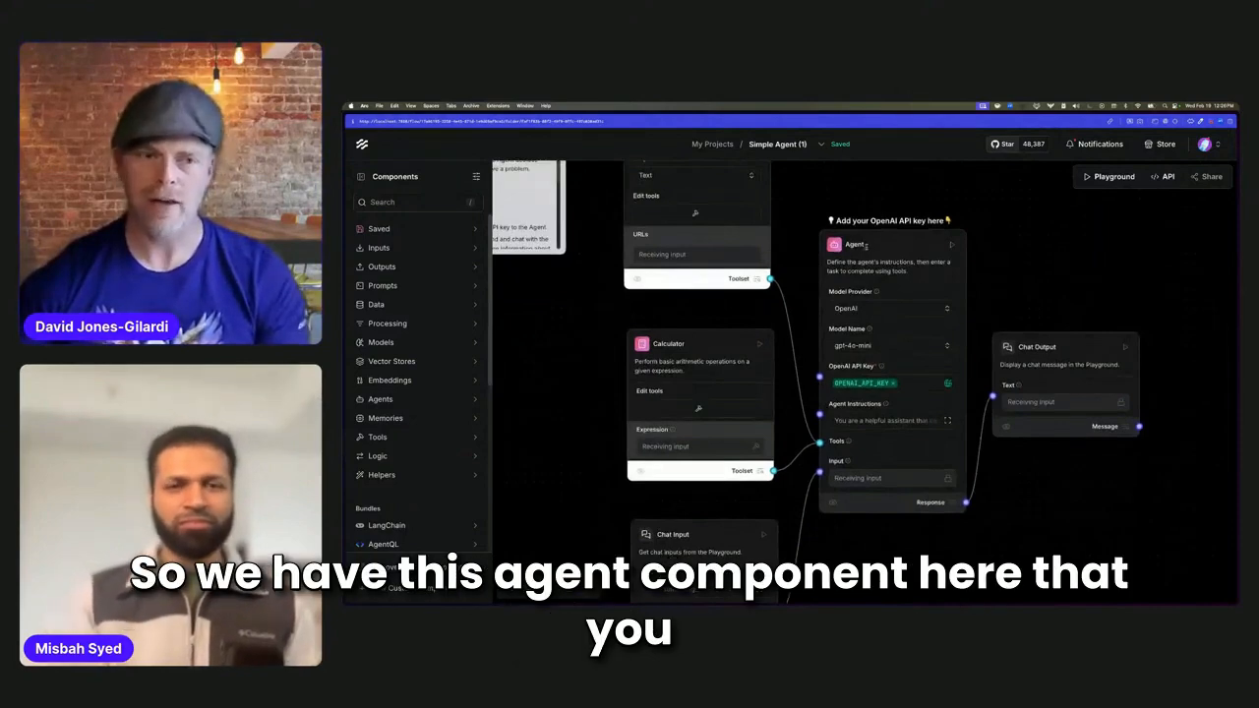
left_click(381, 398)
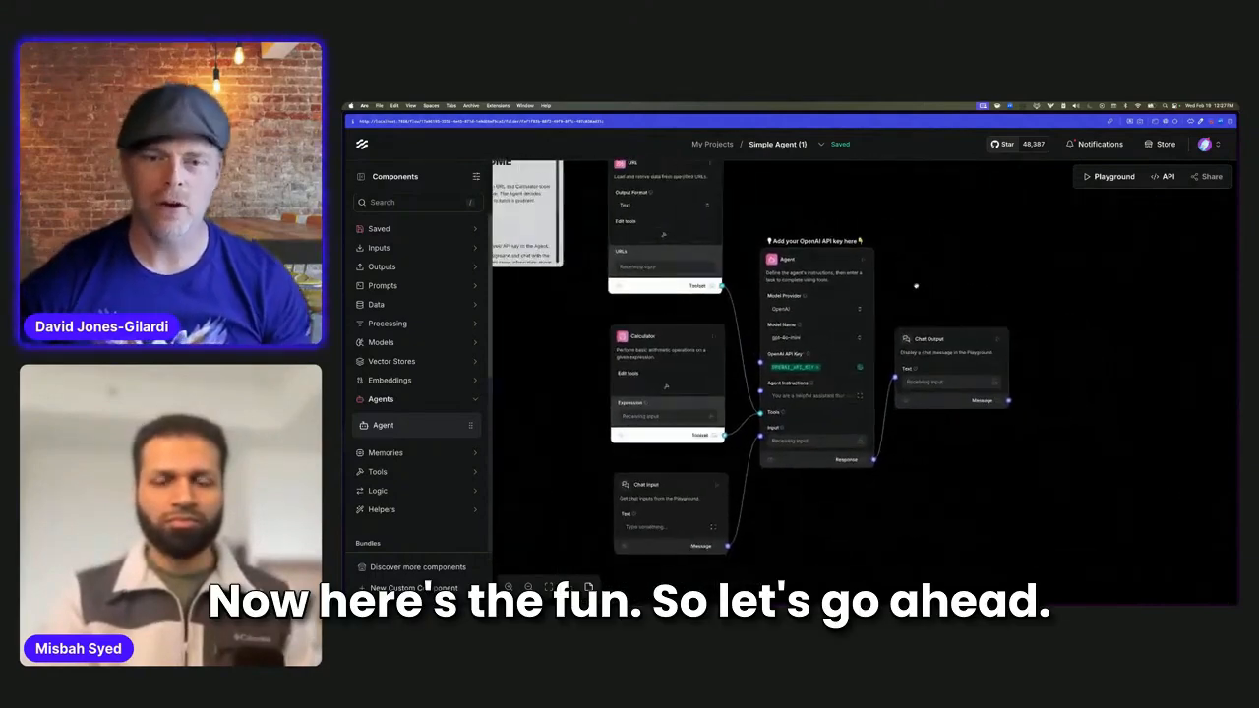
Ask the agent in Playground to convert 200 USD to INR.
left_click(1109, 176)
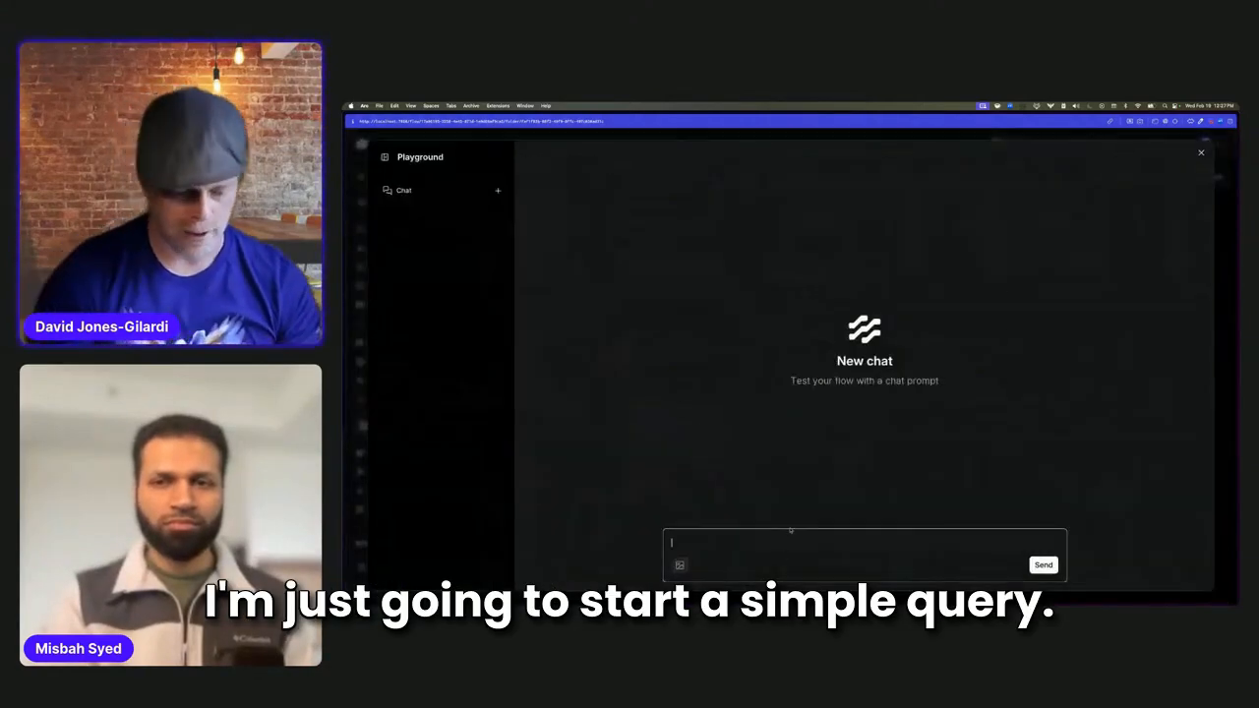
type("Convert 200")
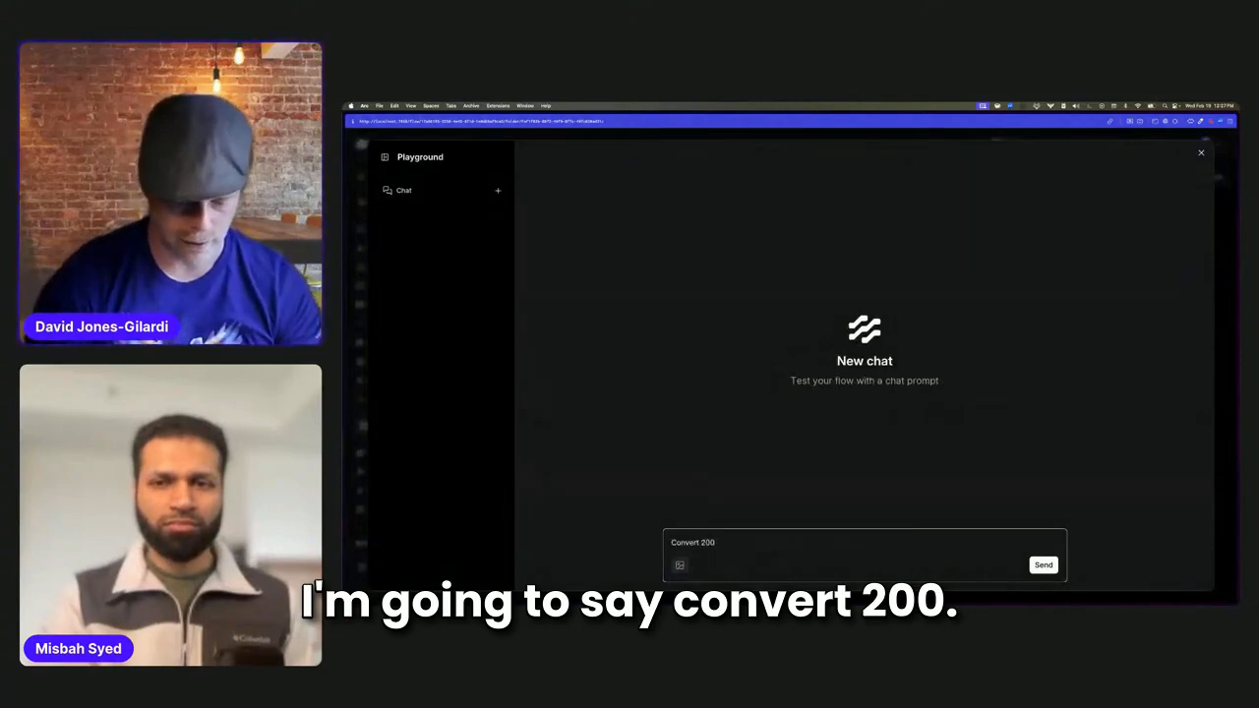
type("USD to")
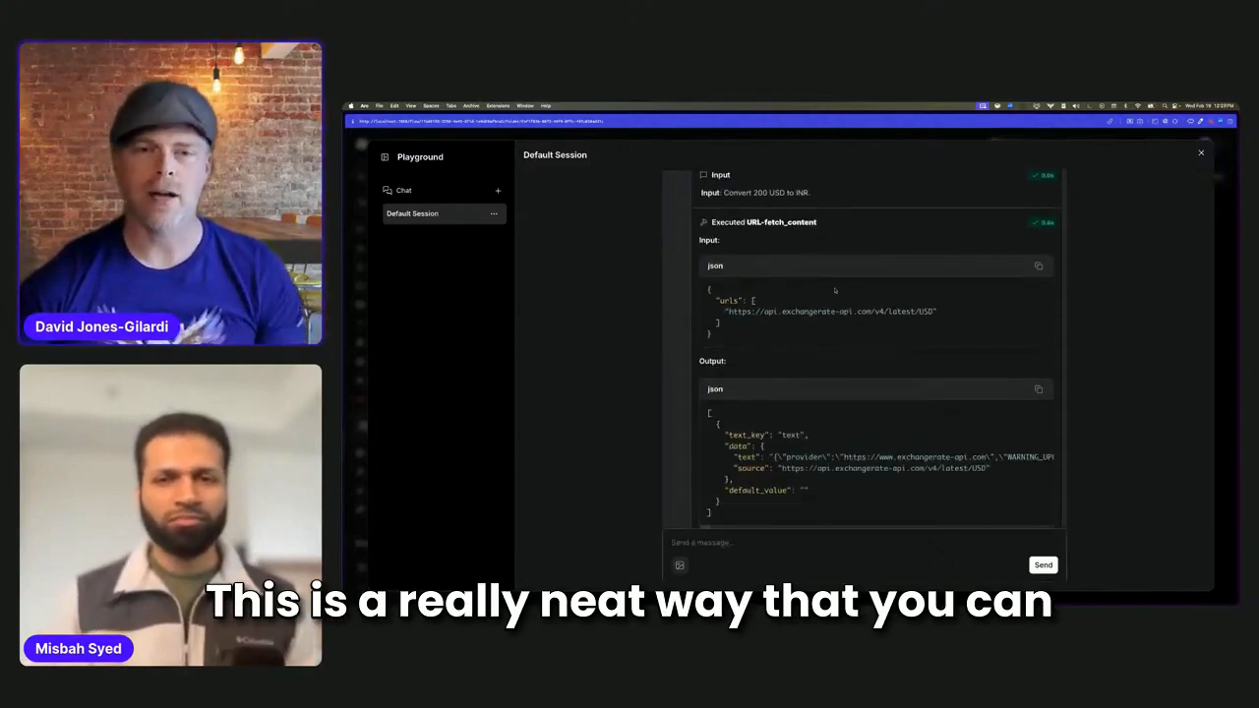
Reopen Playground to review the URL fetch_content step and the ~17,394 INR answer.
double_click(780, 222)
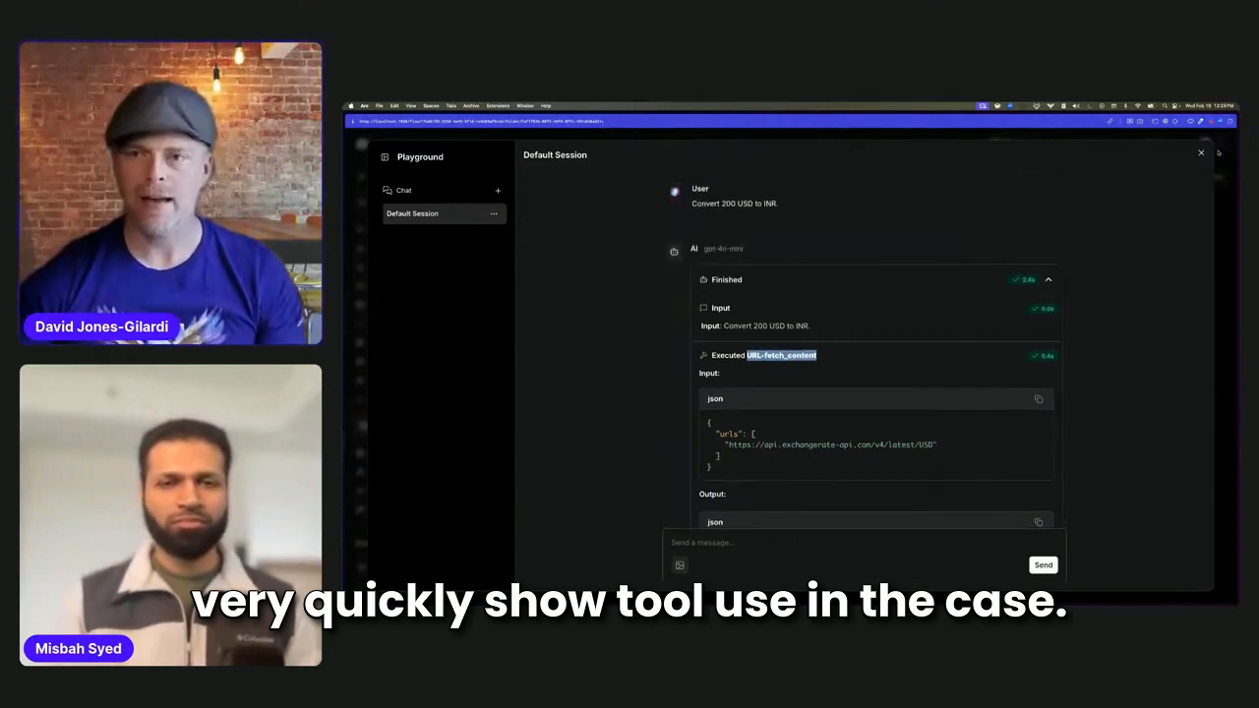
left_click(1200, 152)
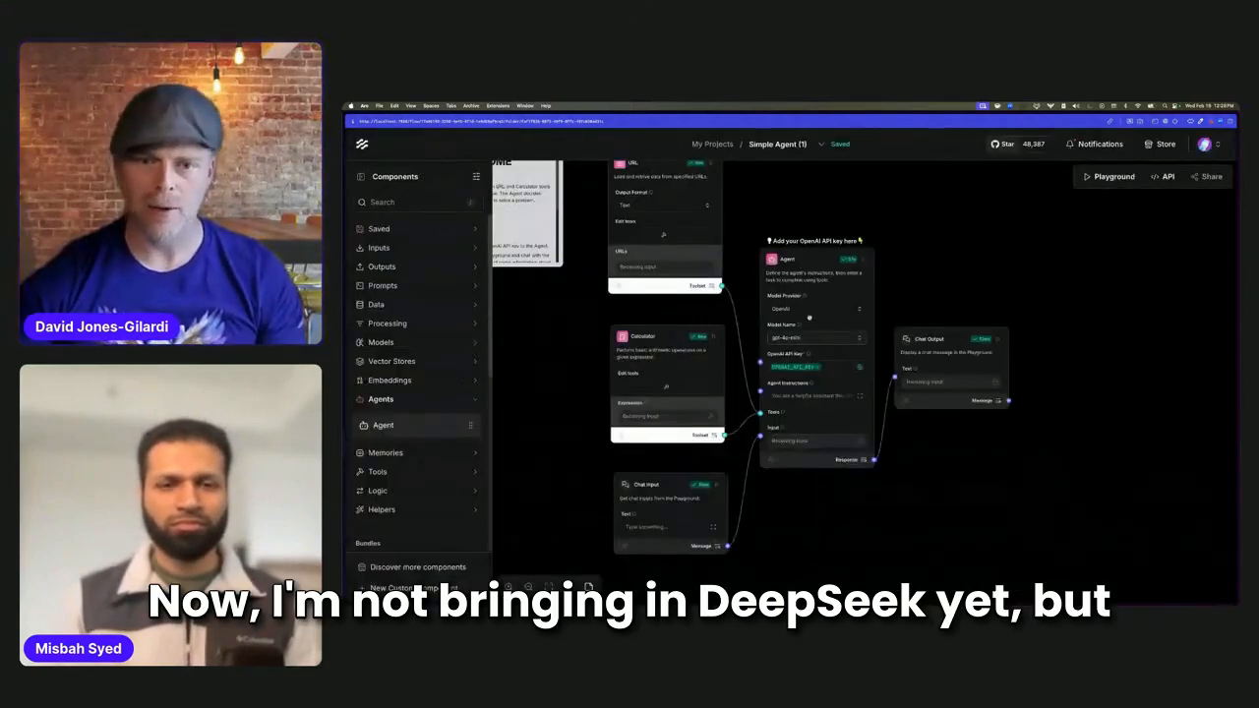
left_click(1108, 177)
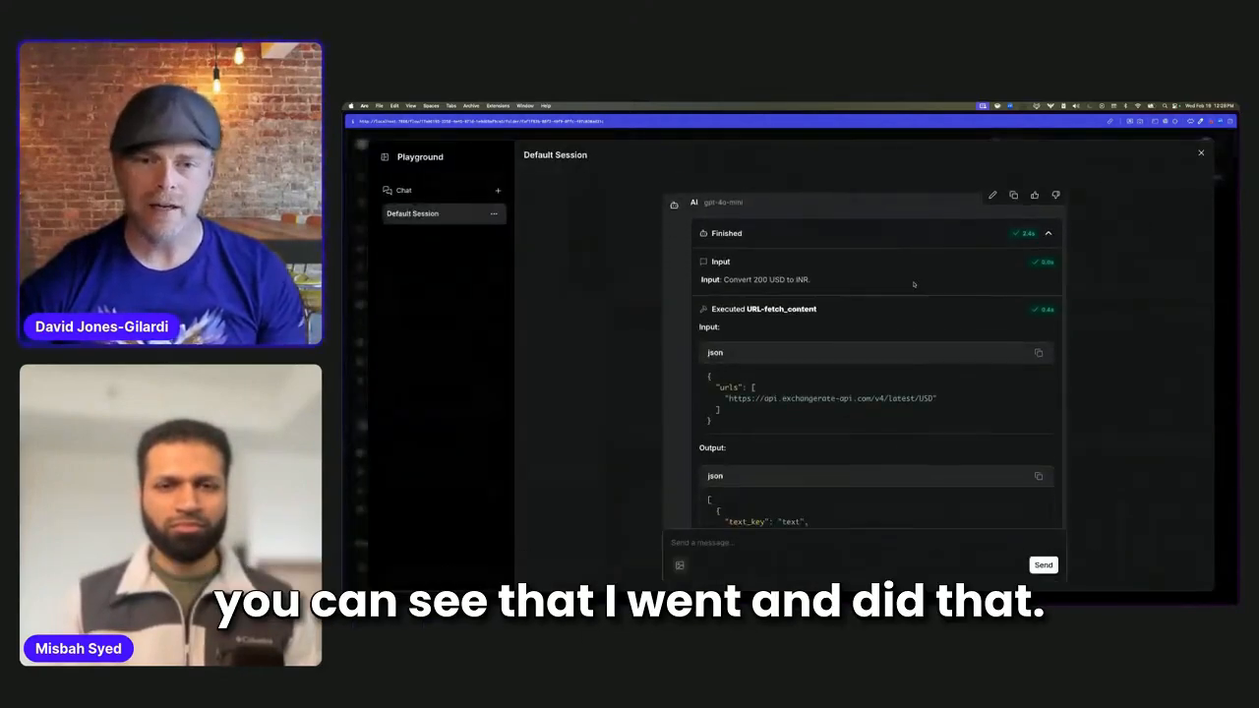
scroll("down", 3)
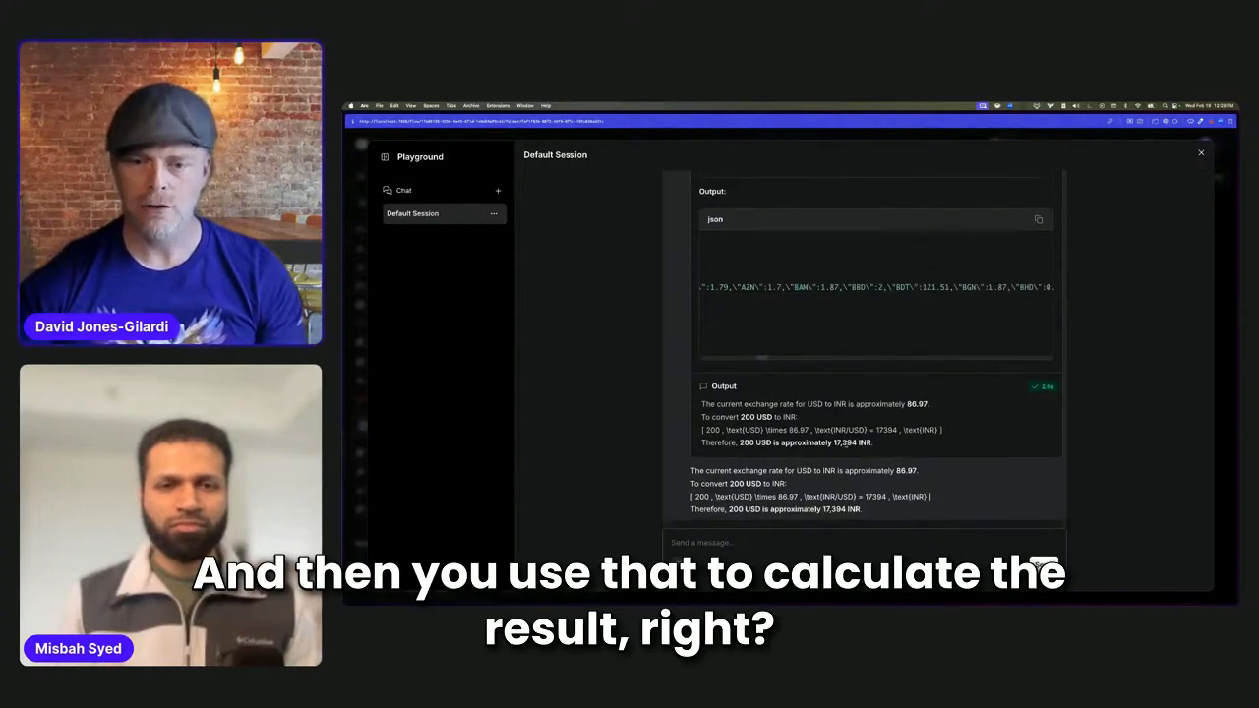
double_click(851, 443)
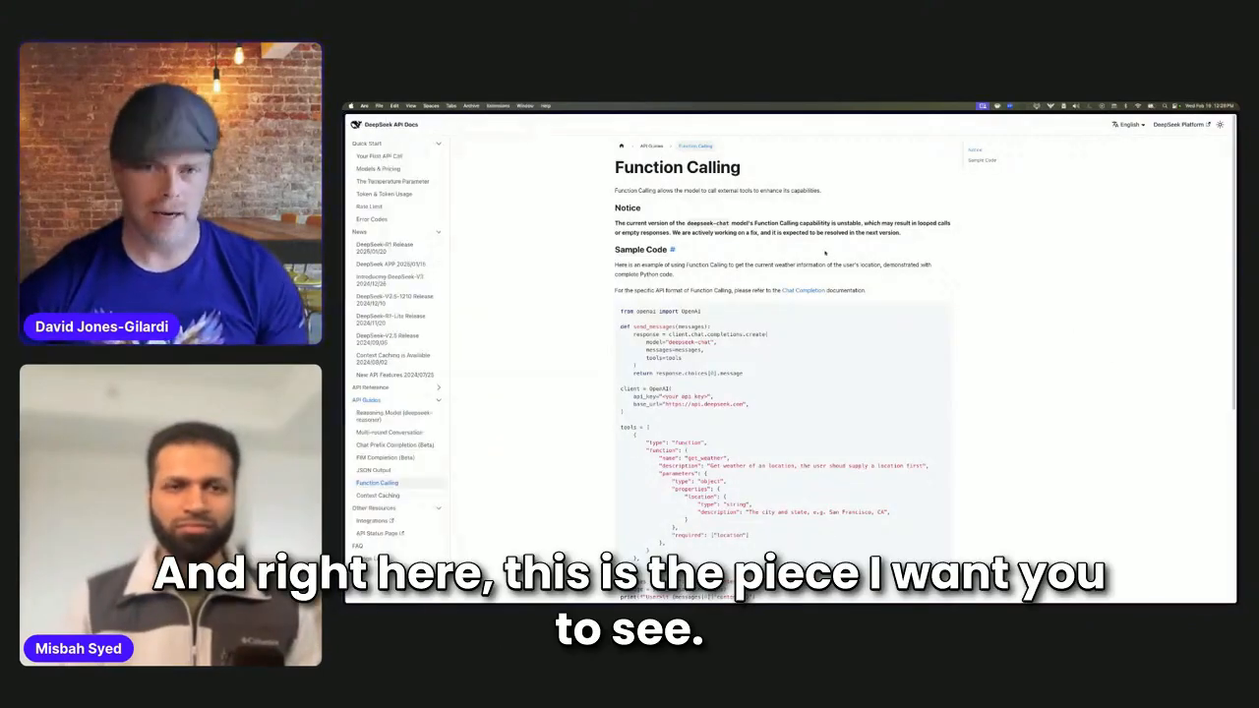
Highlight the Notice about unstable function calling on DeepSeek's Function Calling page.
left_click_drag(616, 222, 951, 232)
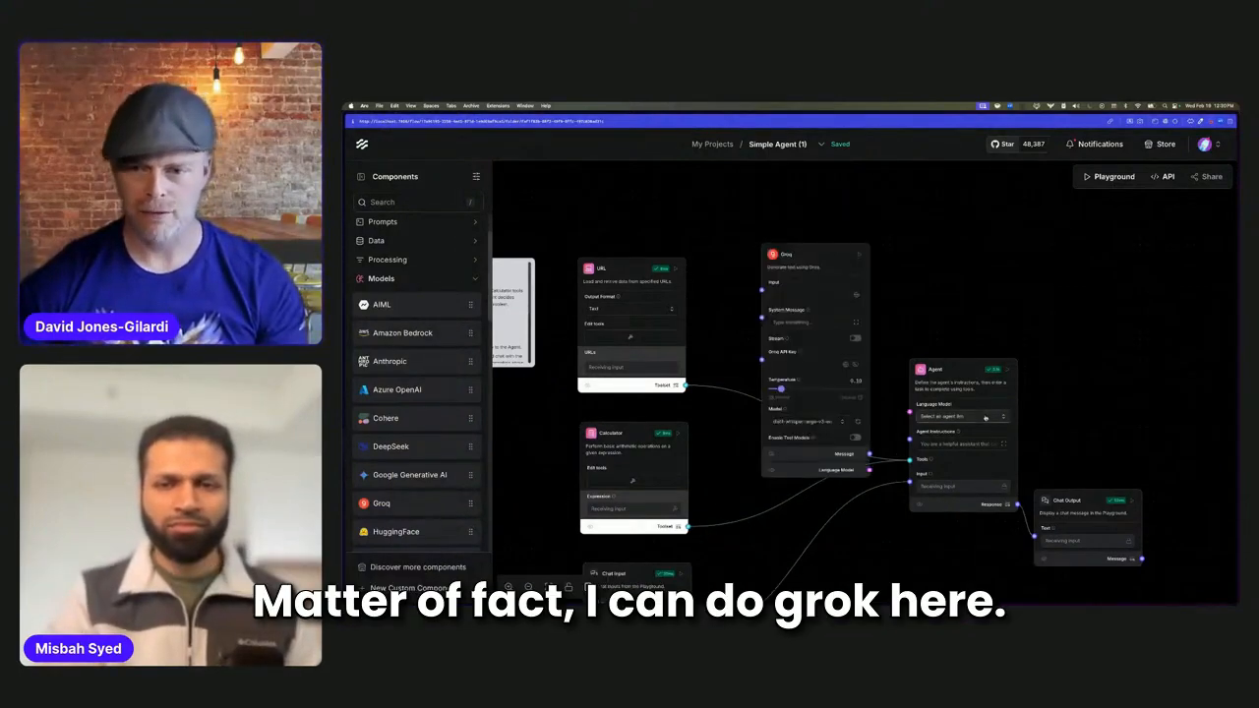
Set the Agent to Groq with GROQ_API_KEY and the deepseek-r1-distill-llama-70b model.
left_click(962, 416)
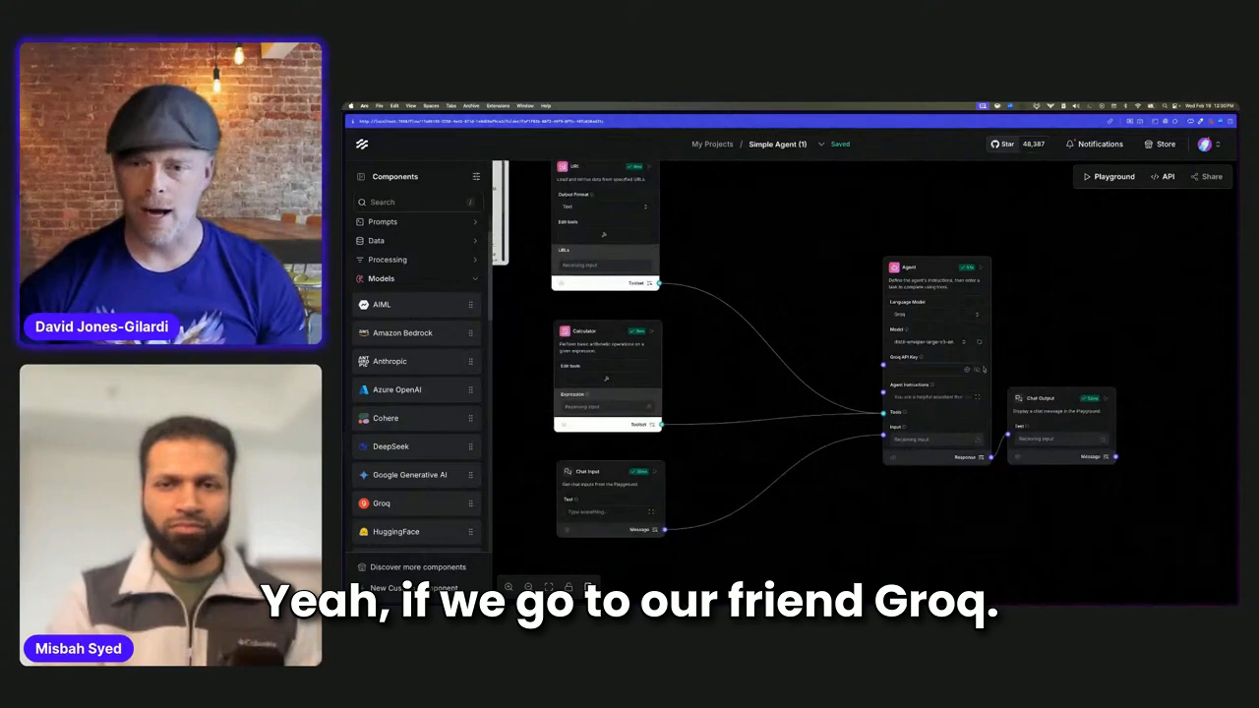
left_click(934, 369)
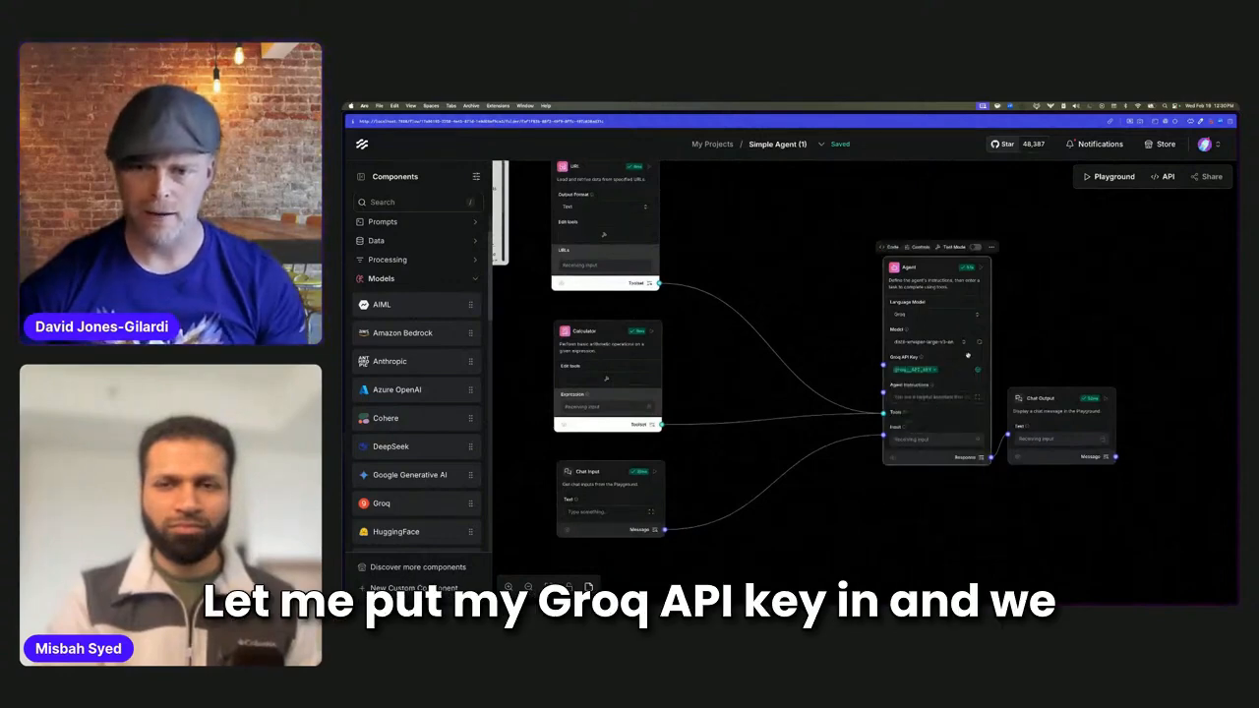
left_click(934, 342)
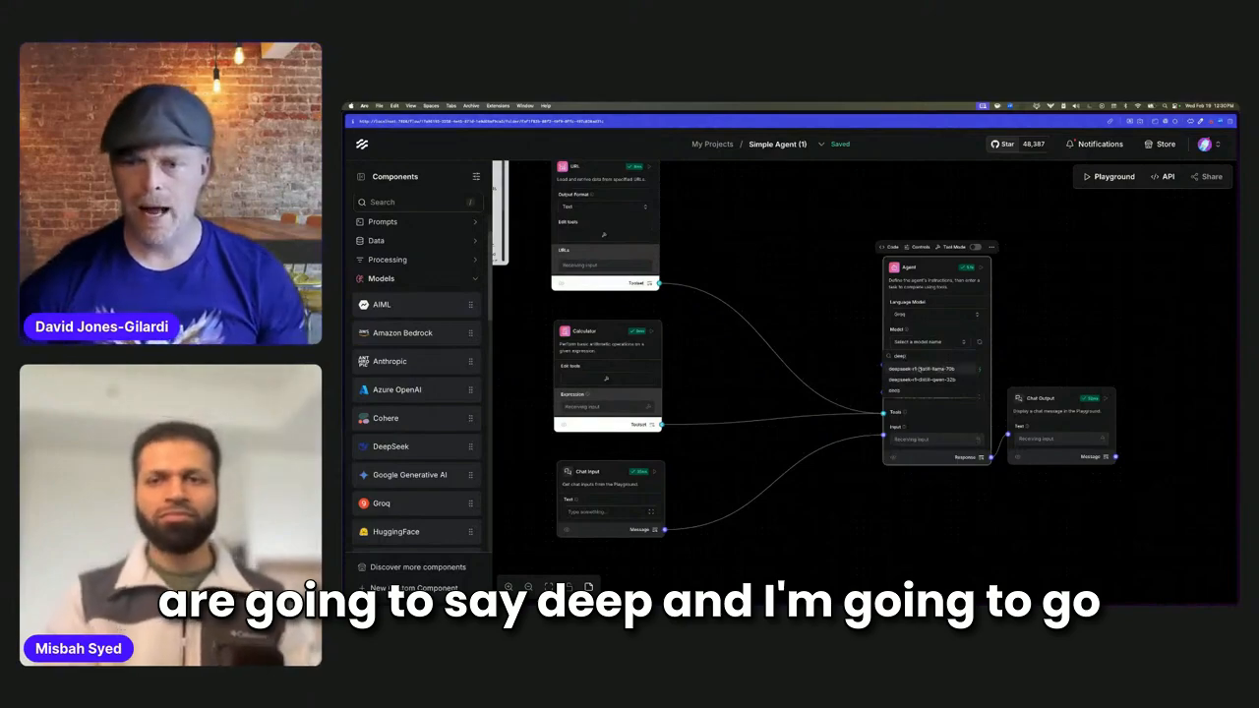
type("deep")
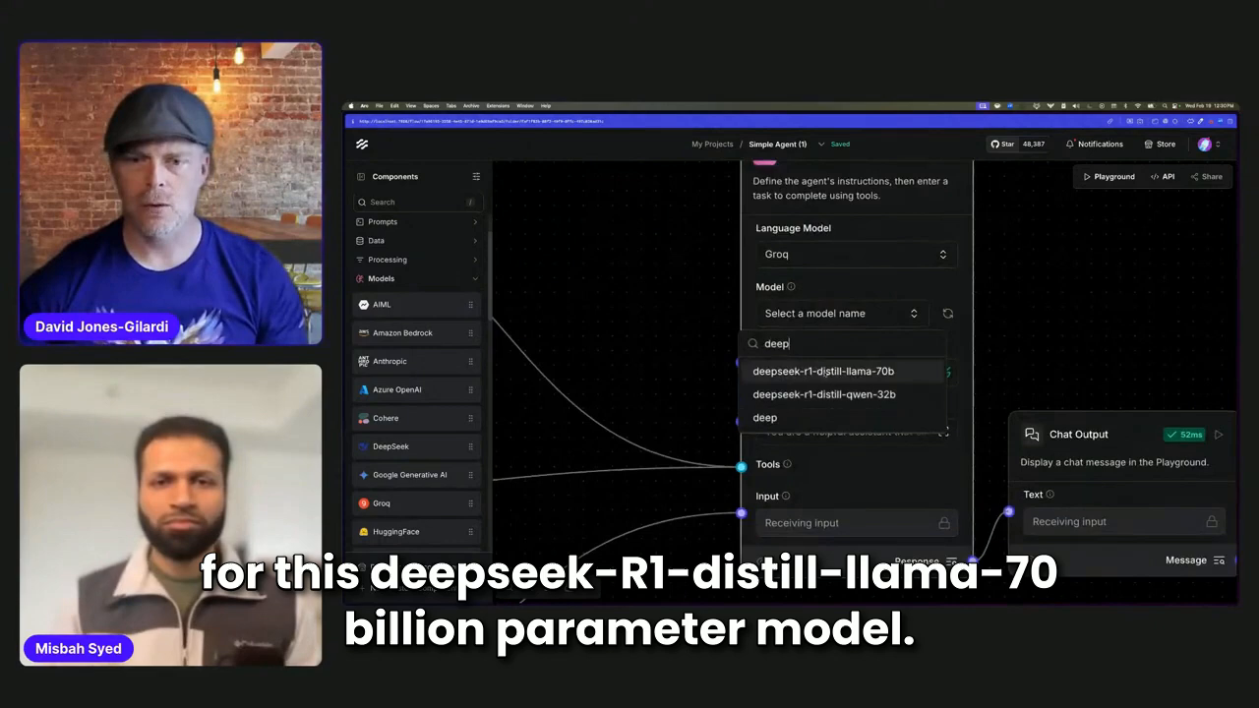
left_click(822, 371)
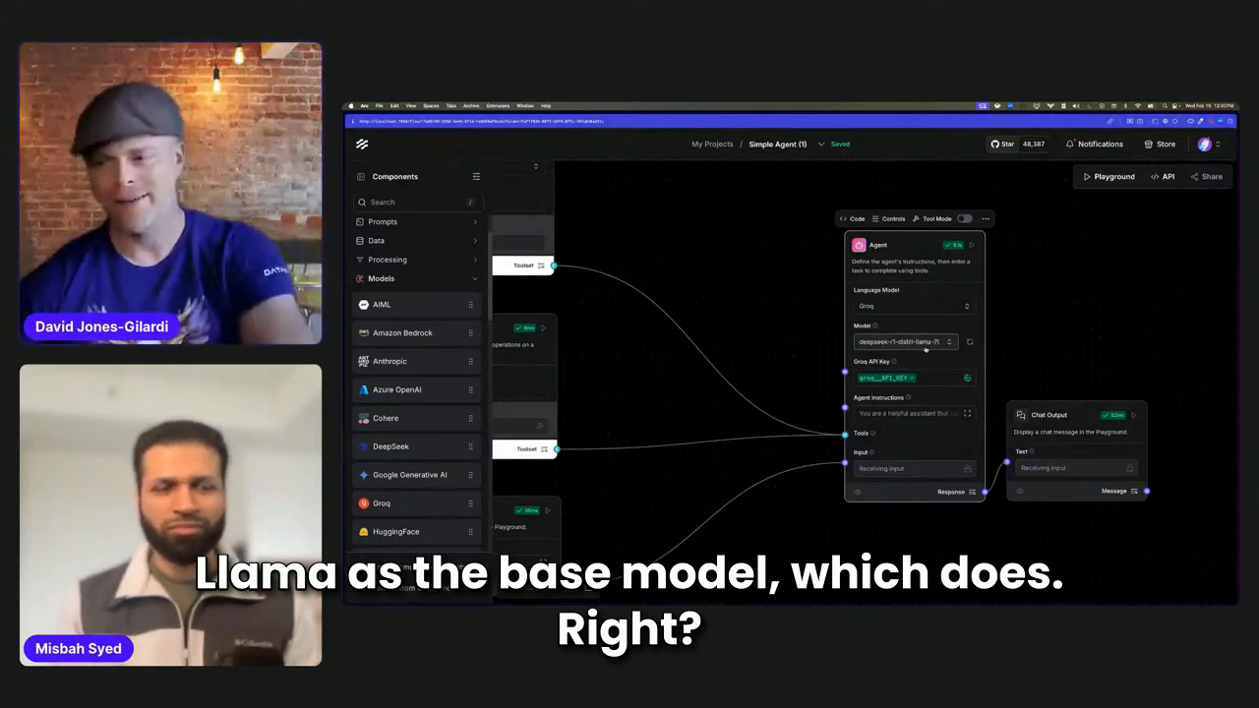
Send 'Convert 200 USD to INR' to the Groq-backed agent and follow its tool calls.
left_click(1109, 176)
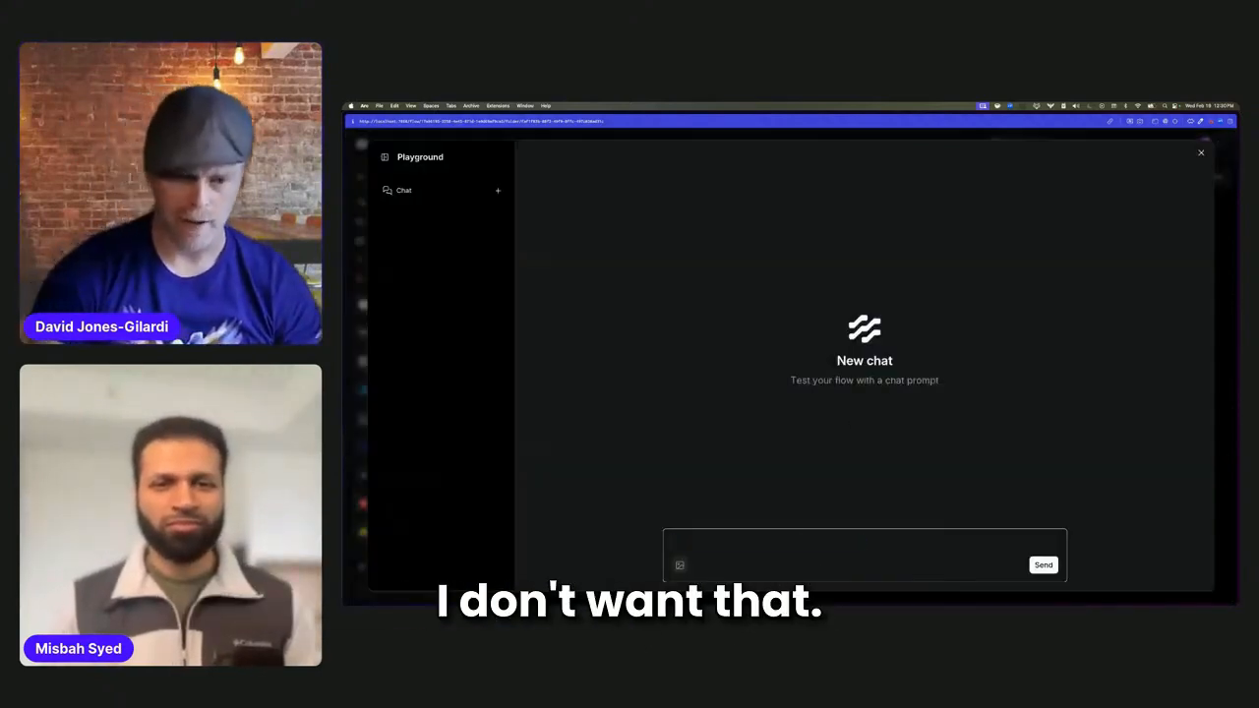
type("Convert 200")
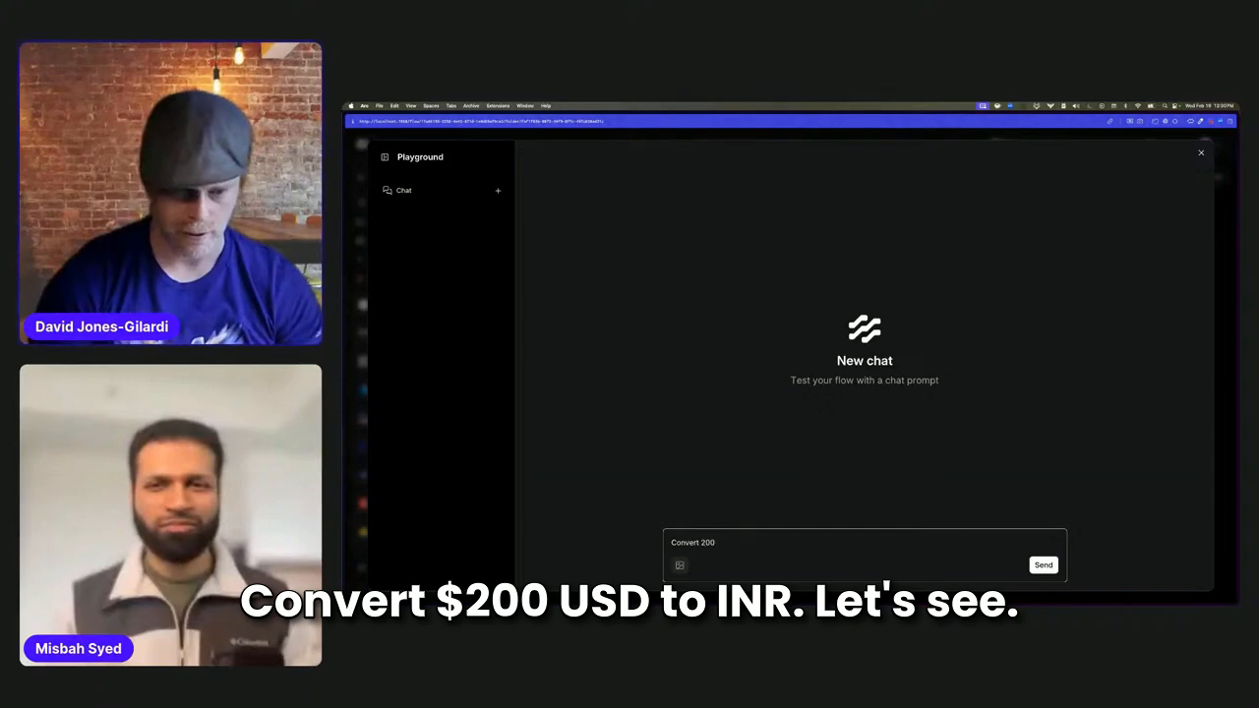
type("USD to INR")
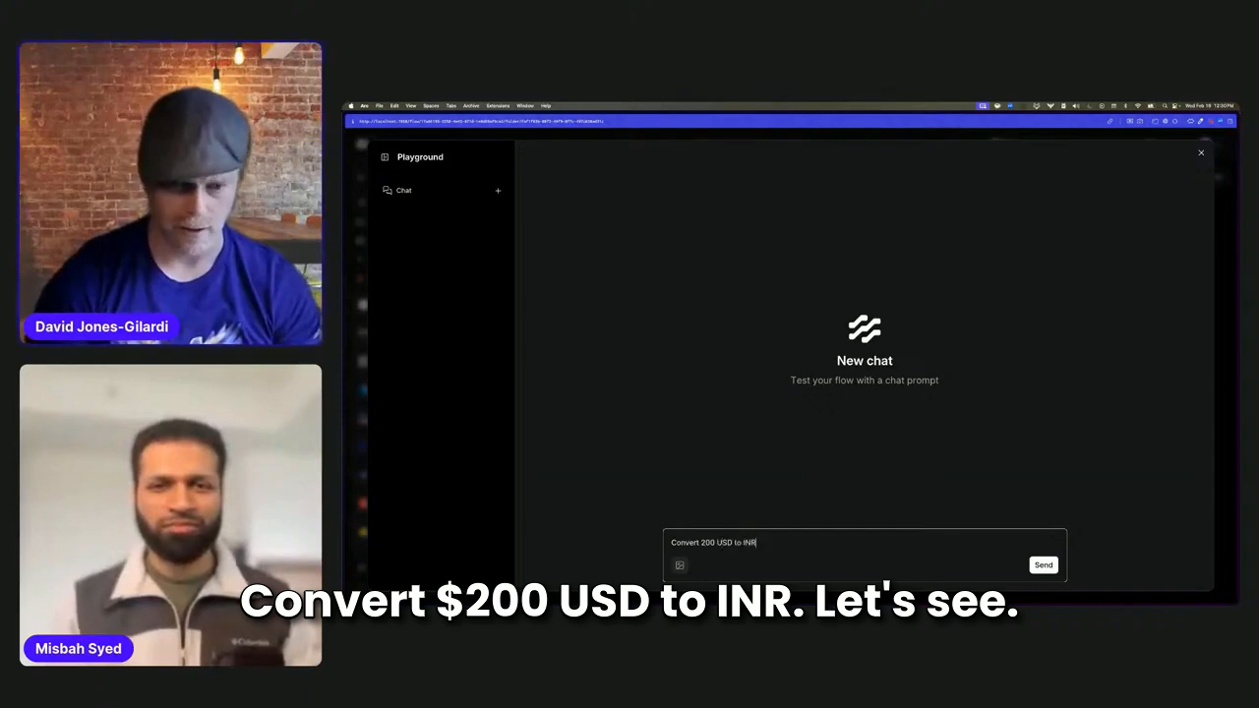
left_click(1043, 565)
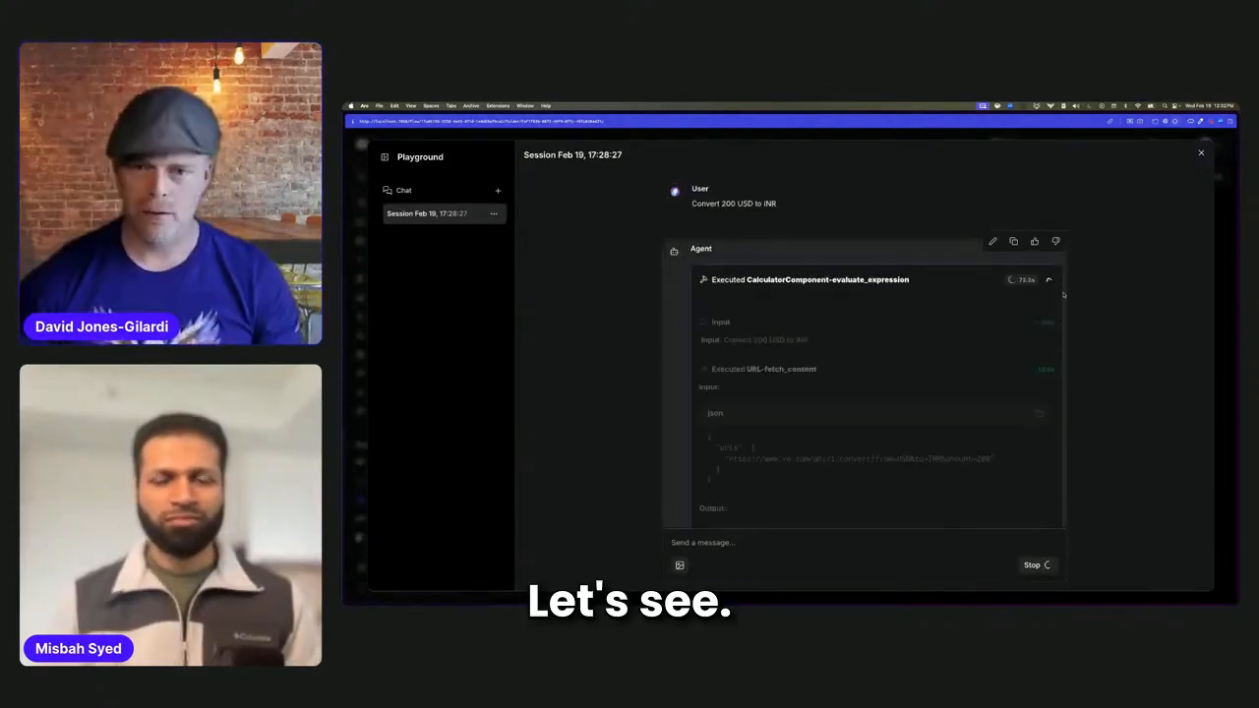
scroll("down", 3)
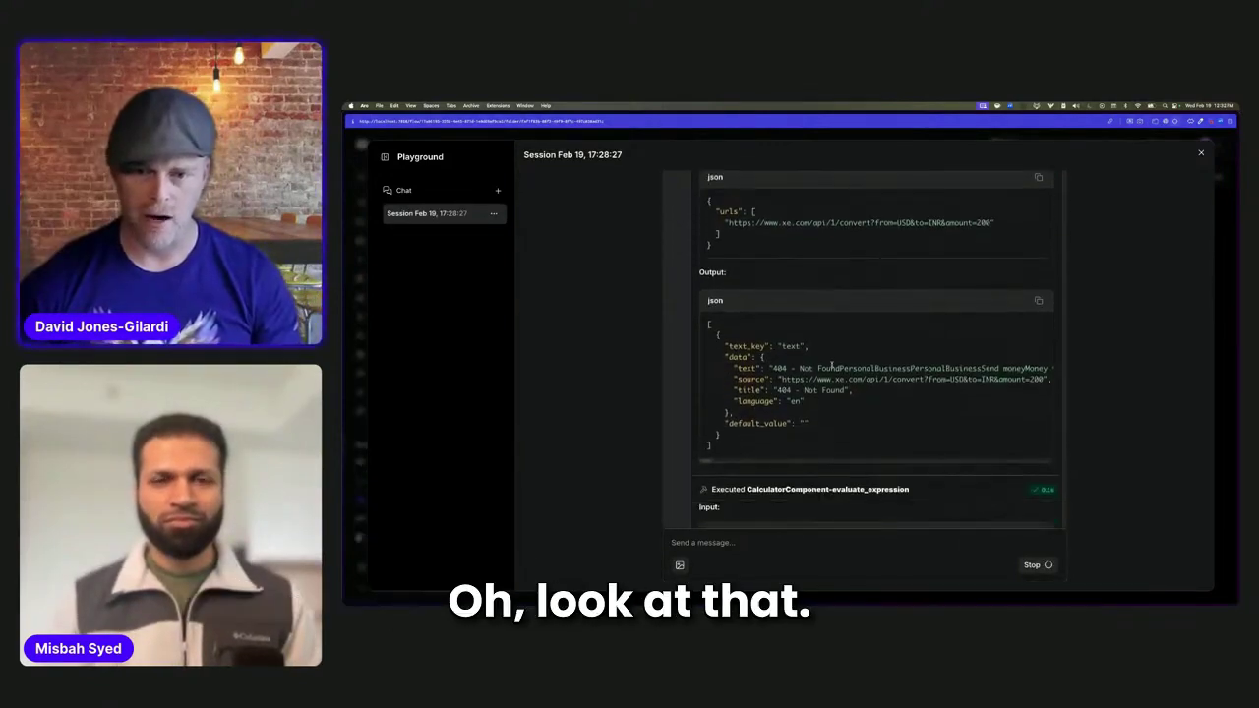